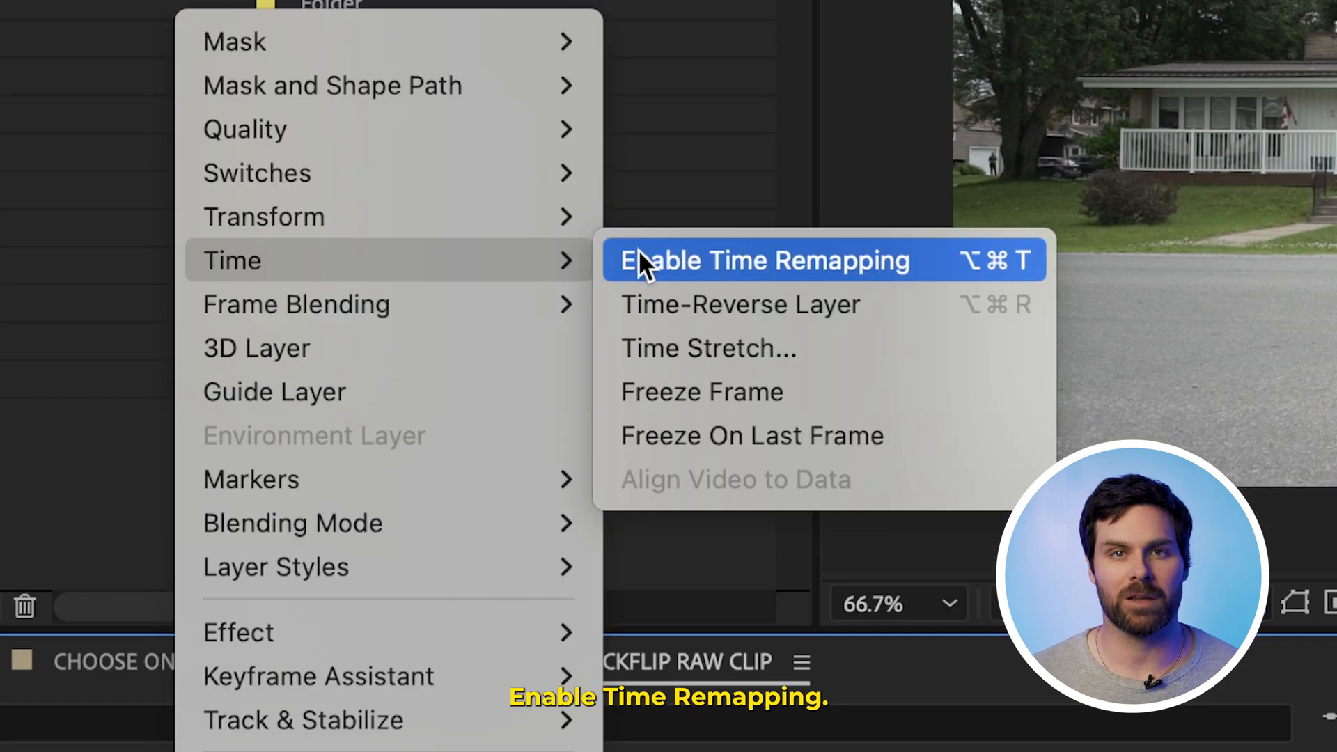
Enable time remapping on the kickflip clip layer.
click(764, 260)
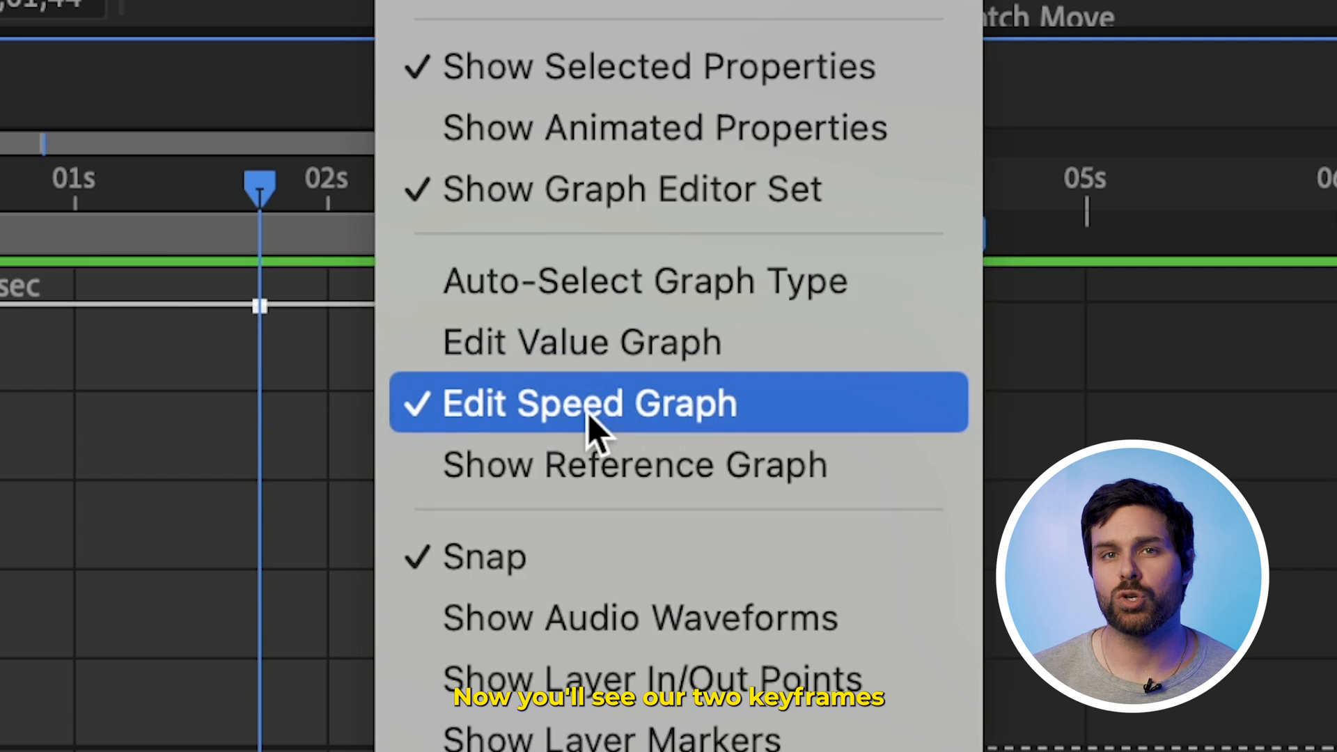
Drag the speed-graph keyframe into a slow-motion dip and ease it into gradual ramps.
click(587, 403)
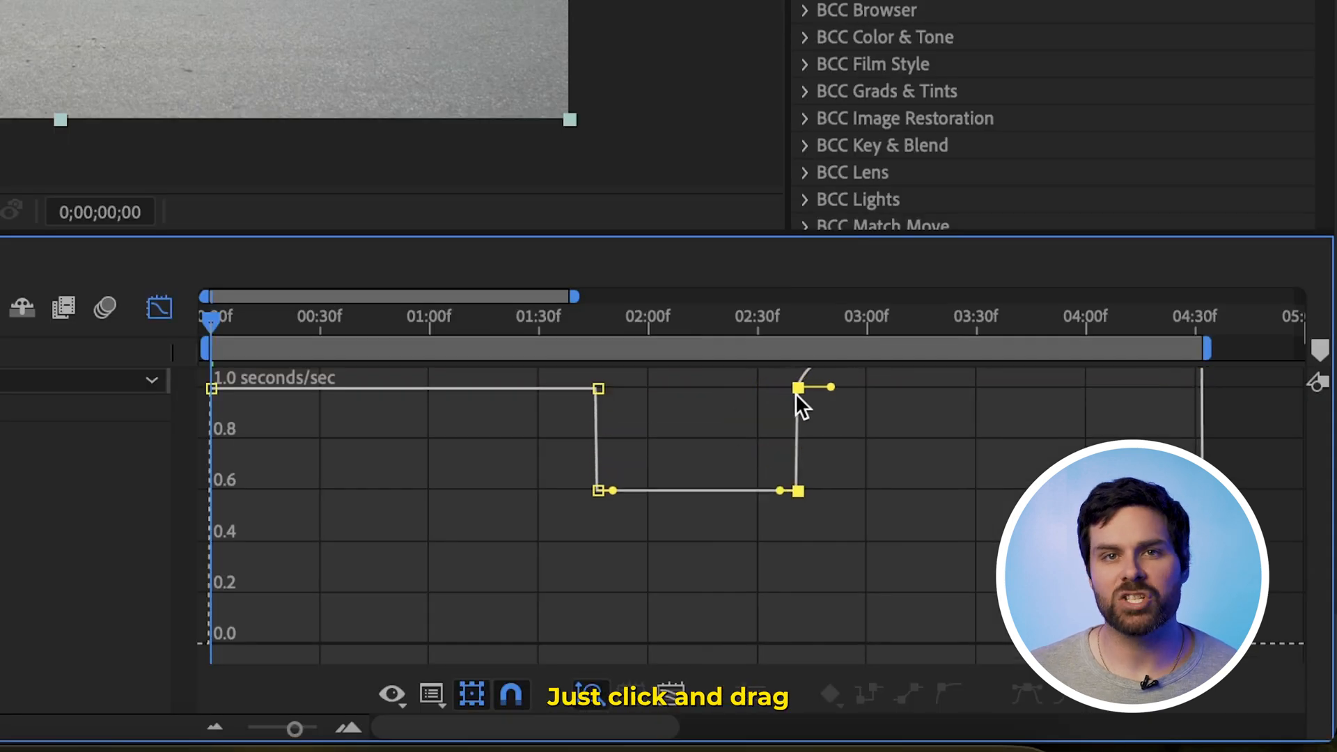
drag(818, 388, 1185, 394)
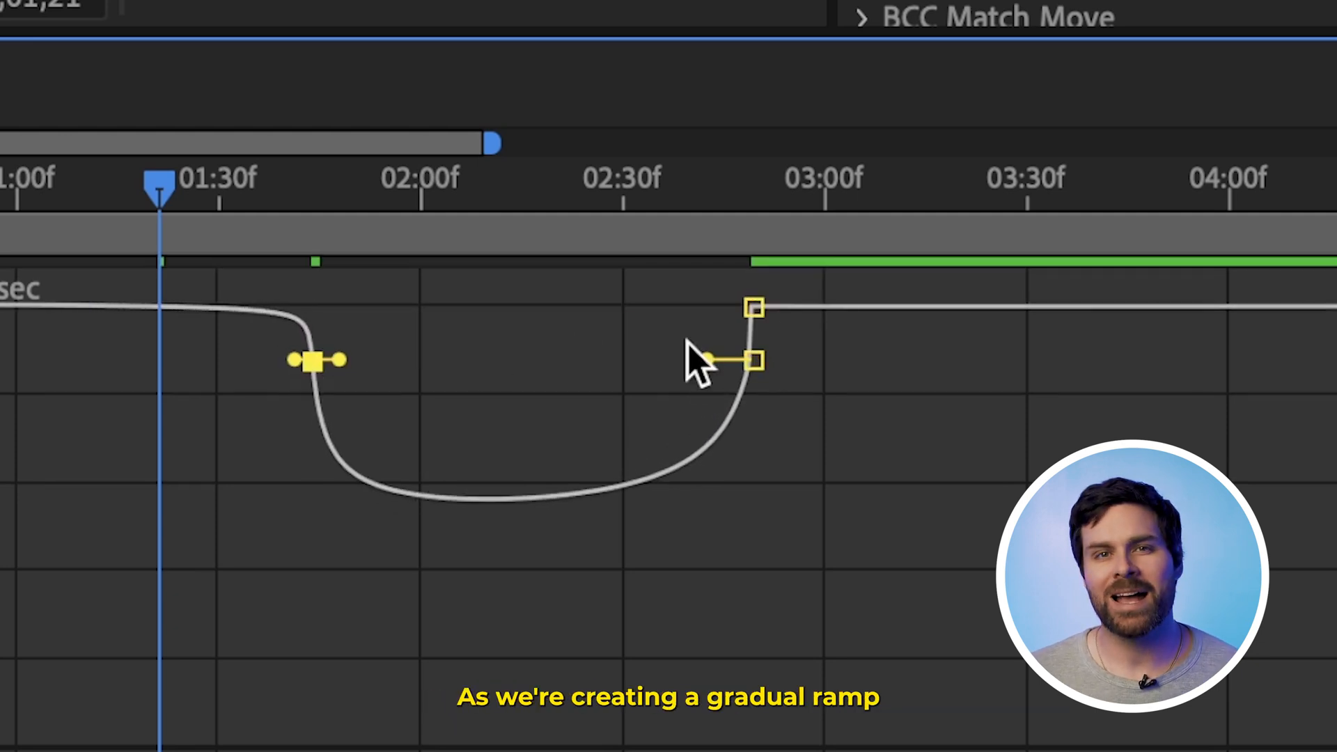
drag(754, 307, 757, 360)
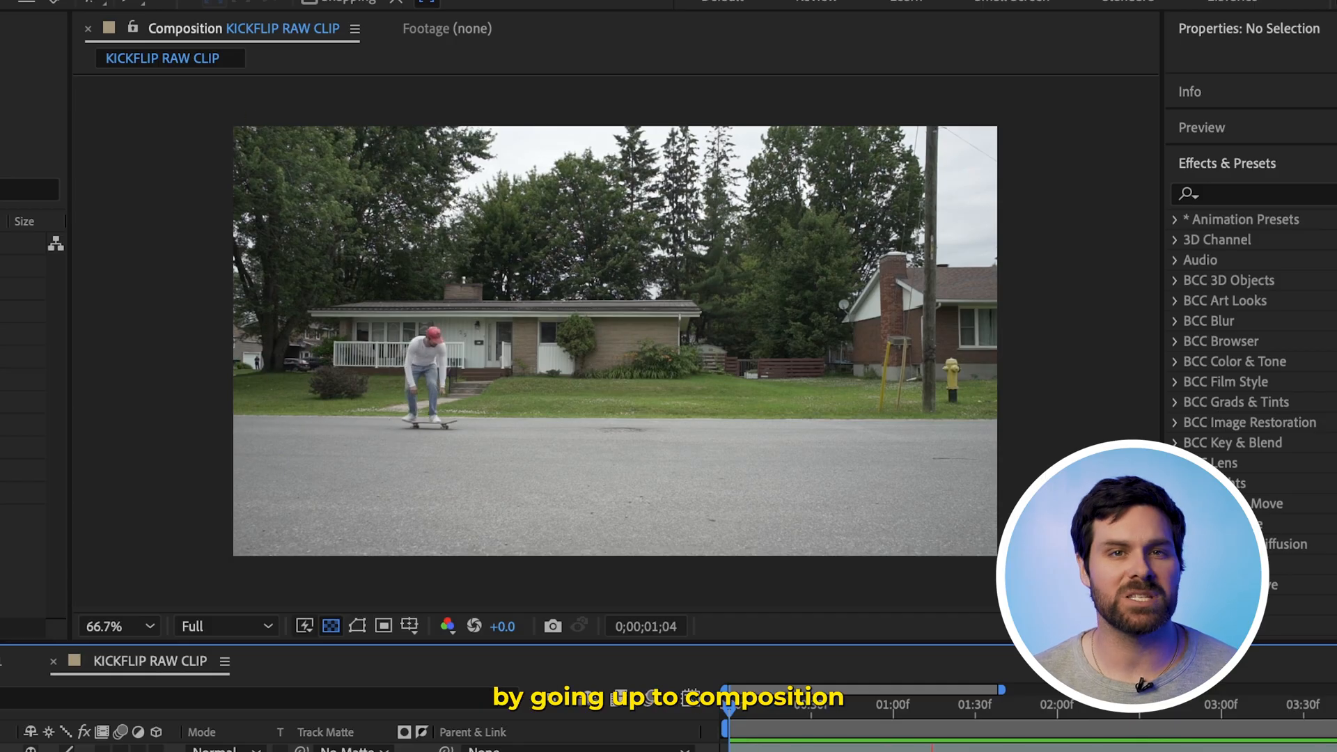
Add KICKFLIP RAW CLIP to the Render Queue and open its Output Module settings.
click(548, 80)
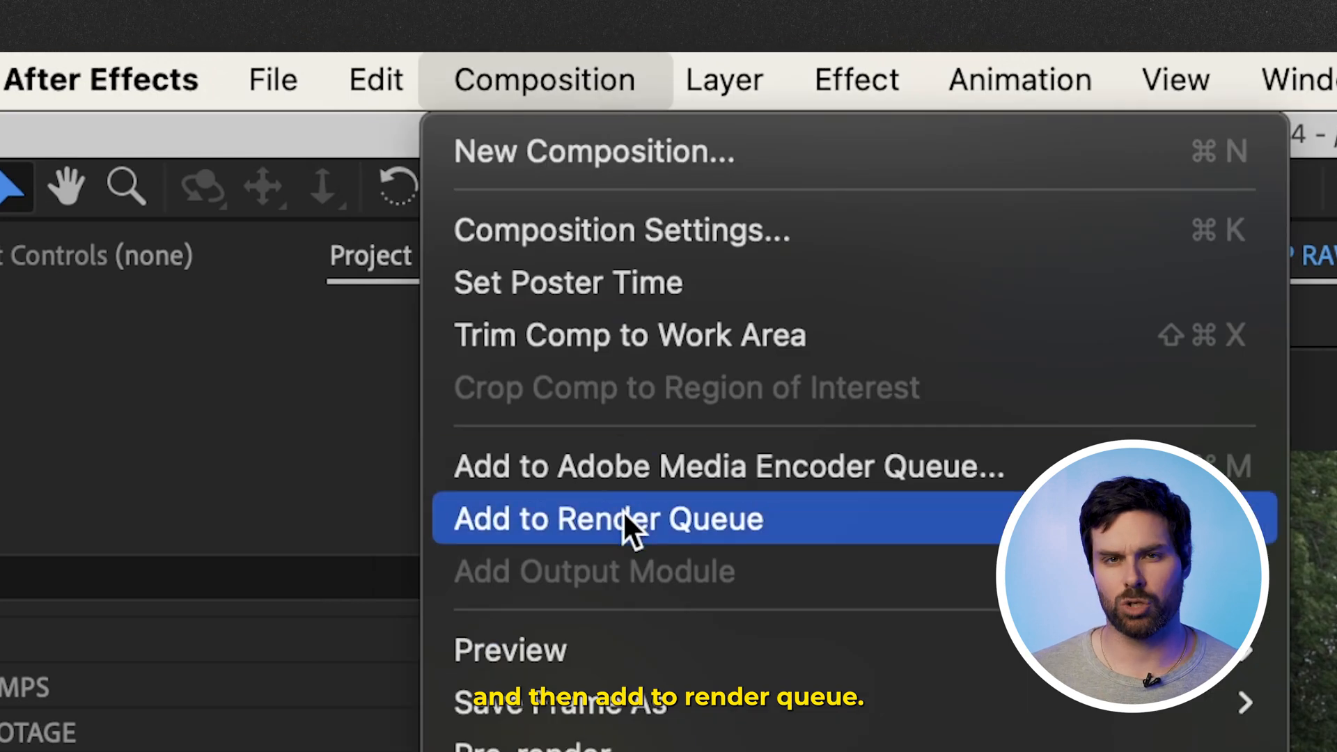
click(610, 519)
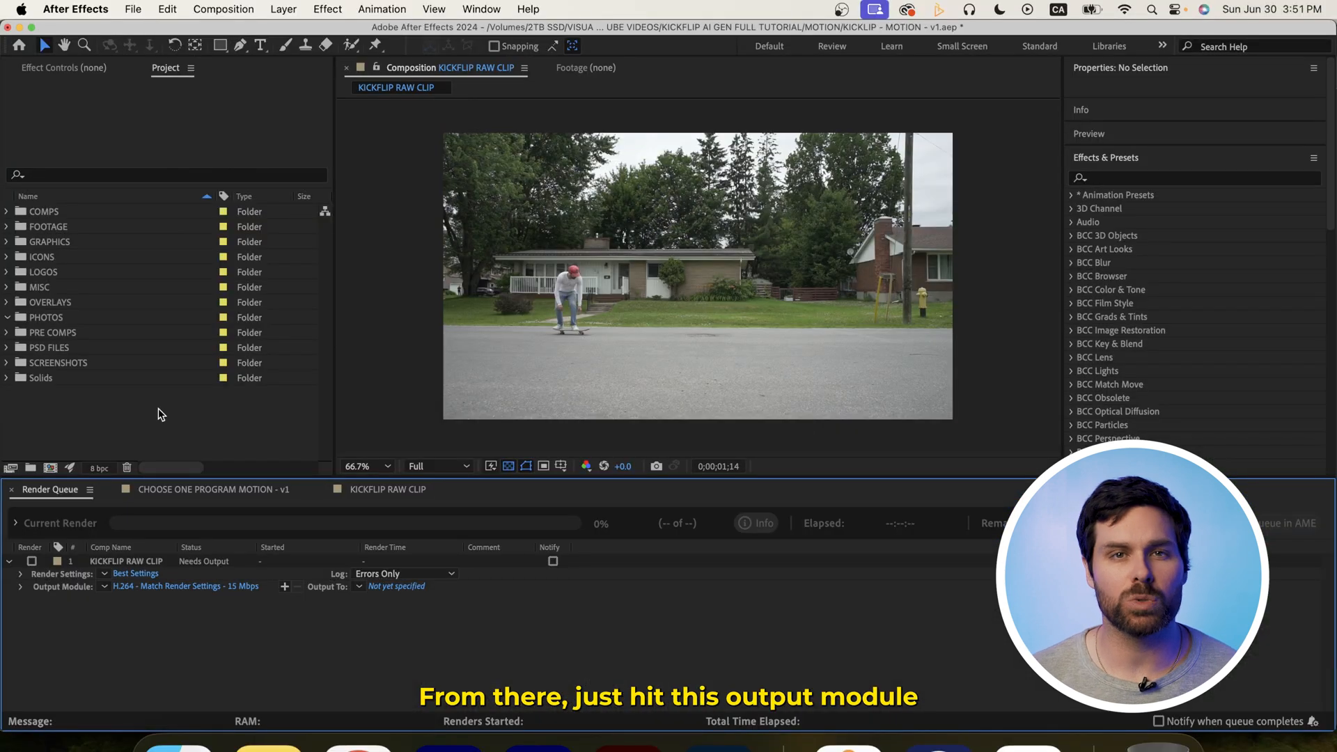
click(185, 587)
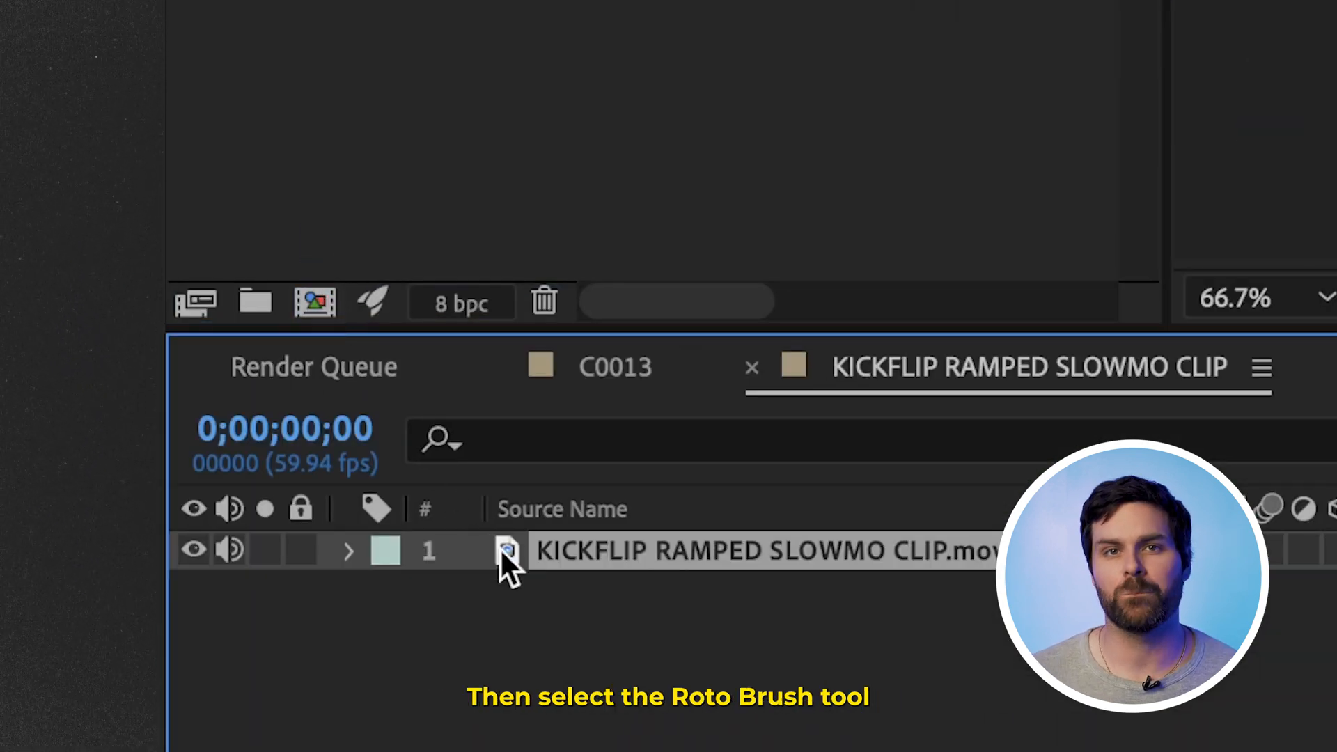
Rotoscope the skater on the ramped slow-mo layer with Roto Brush and freeze the cutout.
click(649, 194)
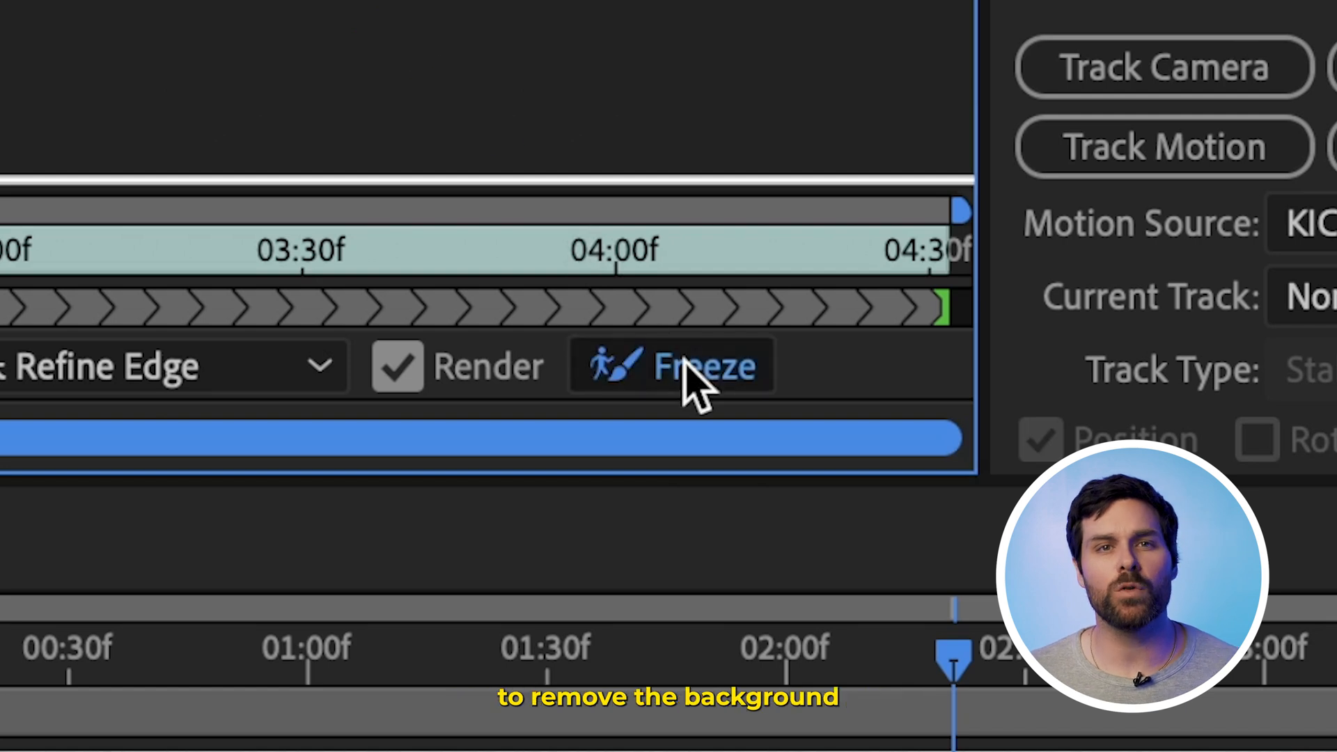
click(699, 366)
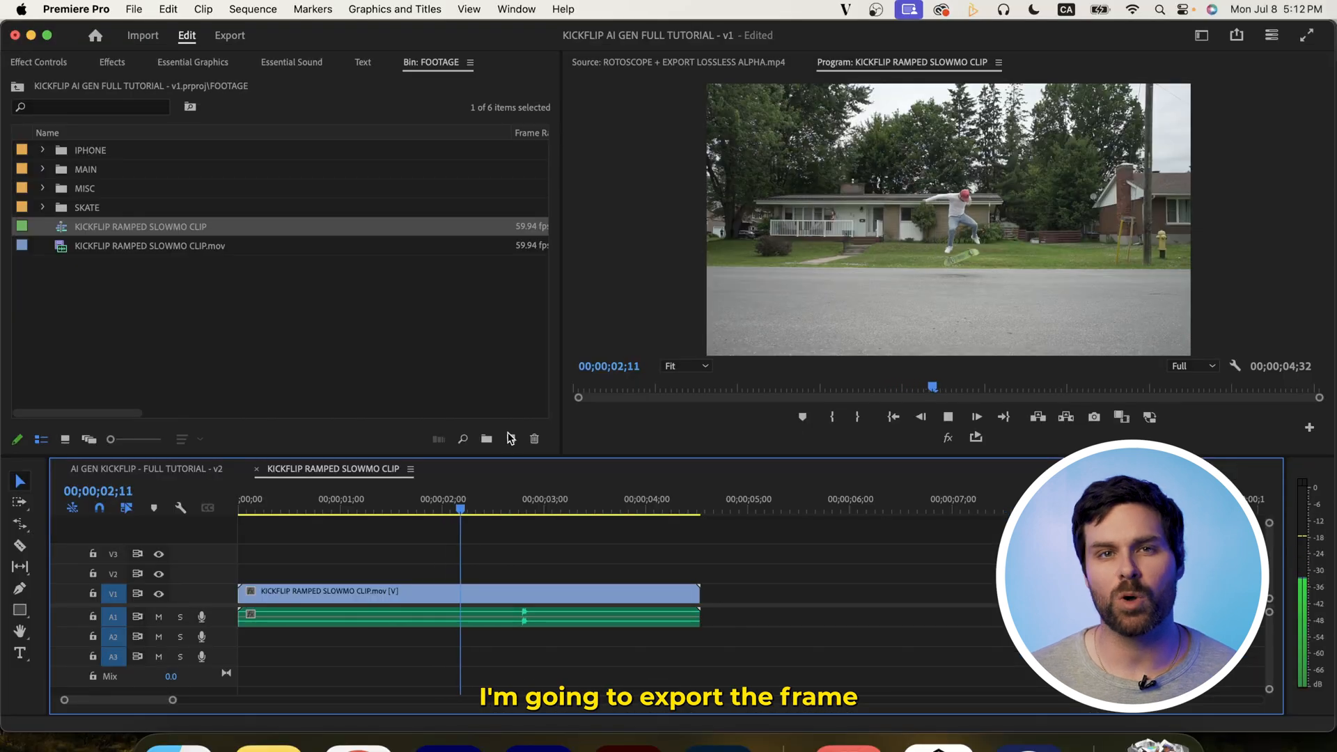
Park on a frame with the skater on the board and export it as TIFF.
click(584, 503)
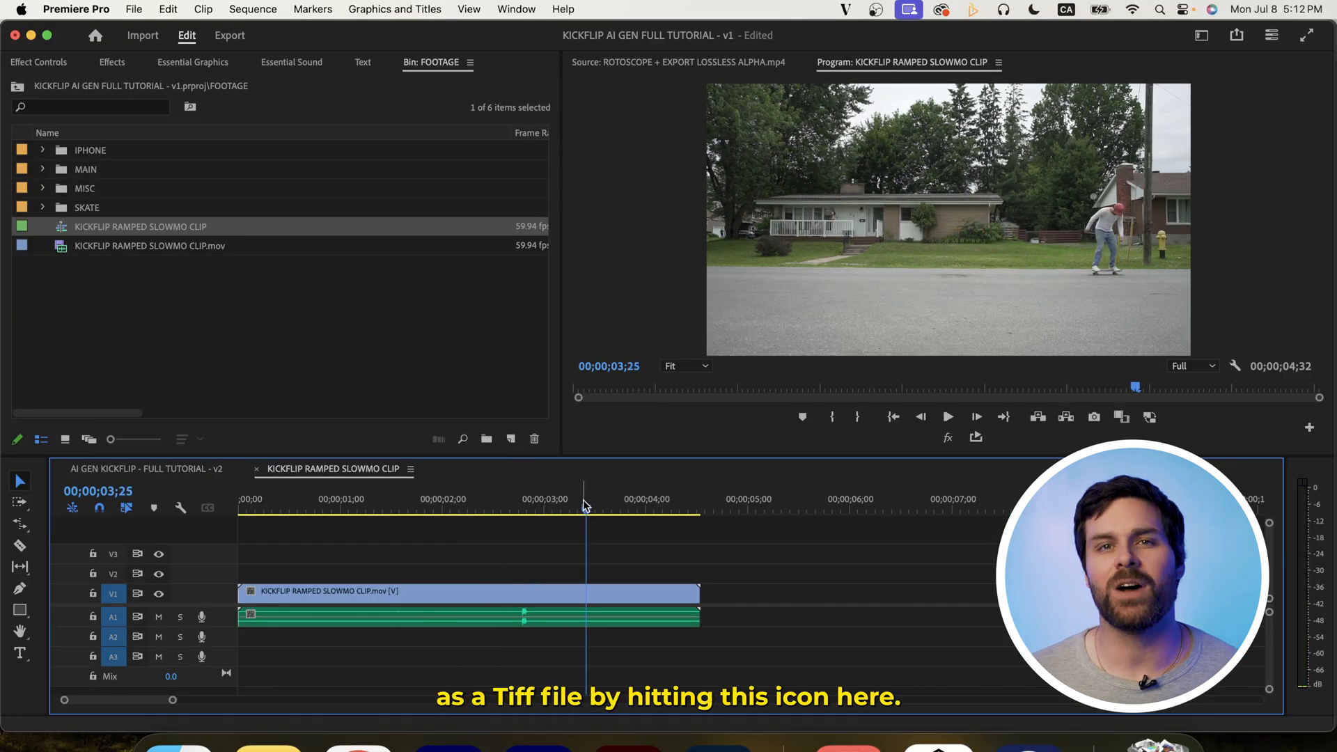
click(1093, 416)
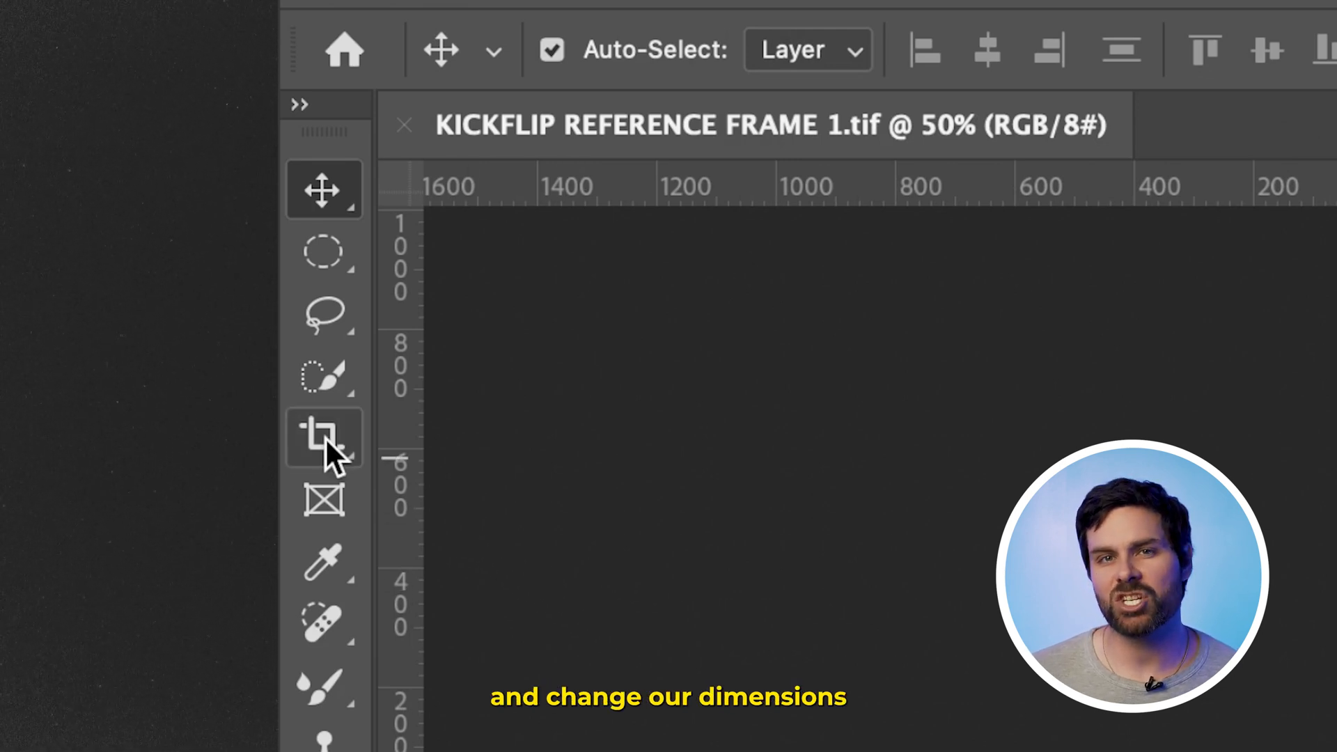
Set the Crop tool to a 16:9 ratio and swap it to vertical 9:16.
click(321, 438)
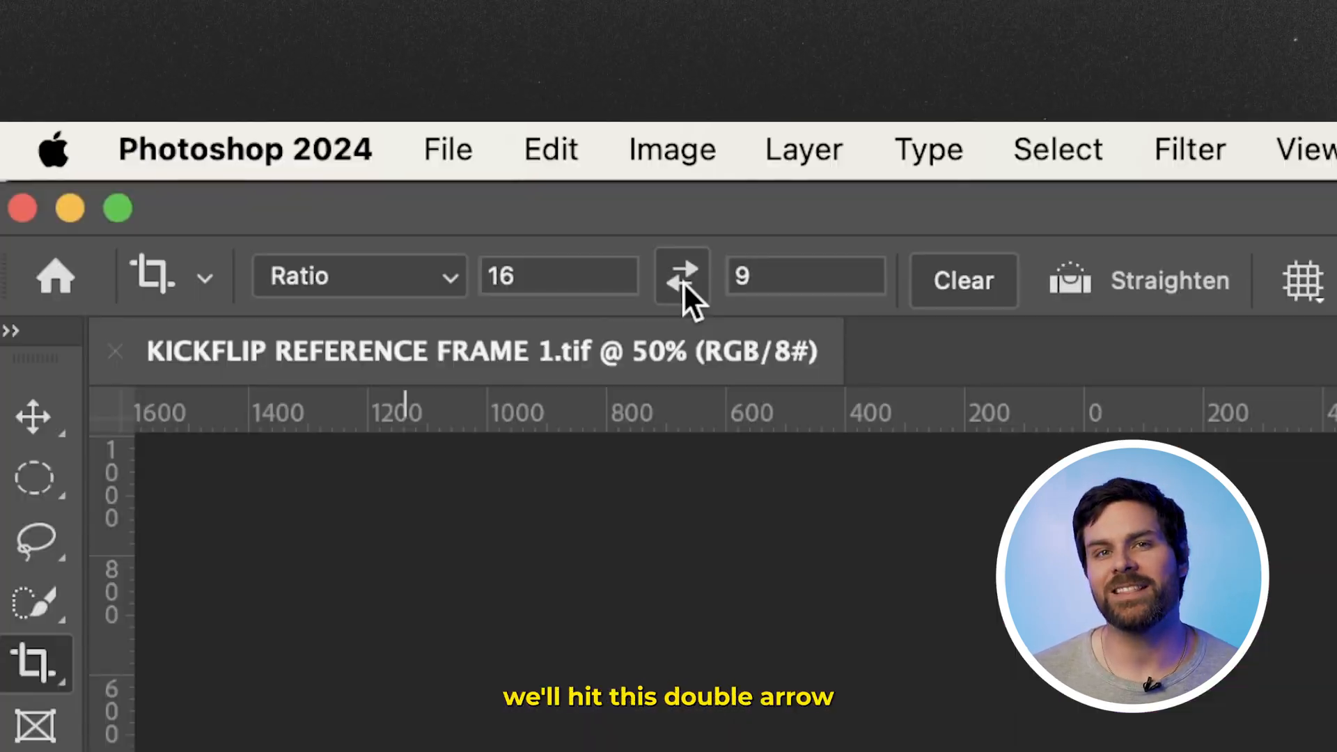
click(679, 275)
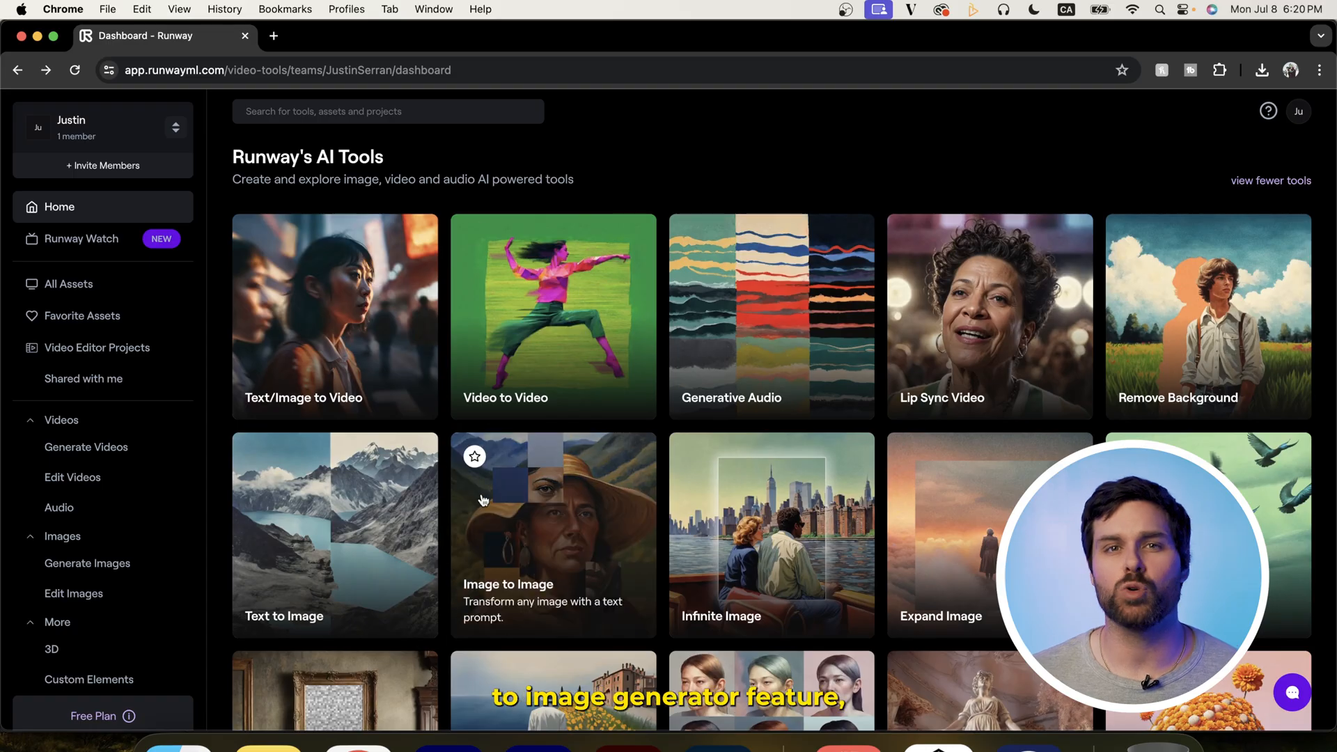
Copy the Mediterranean stone house example prompt from Runway's Text to Image tool.
click(516, 534)
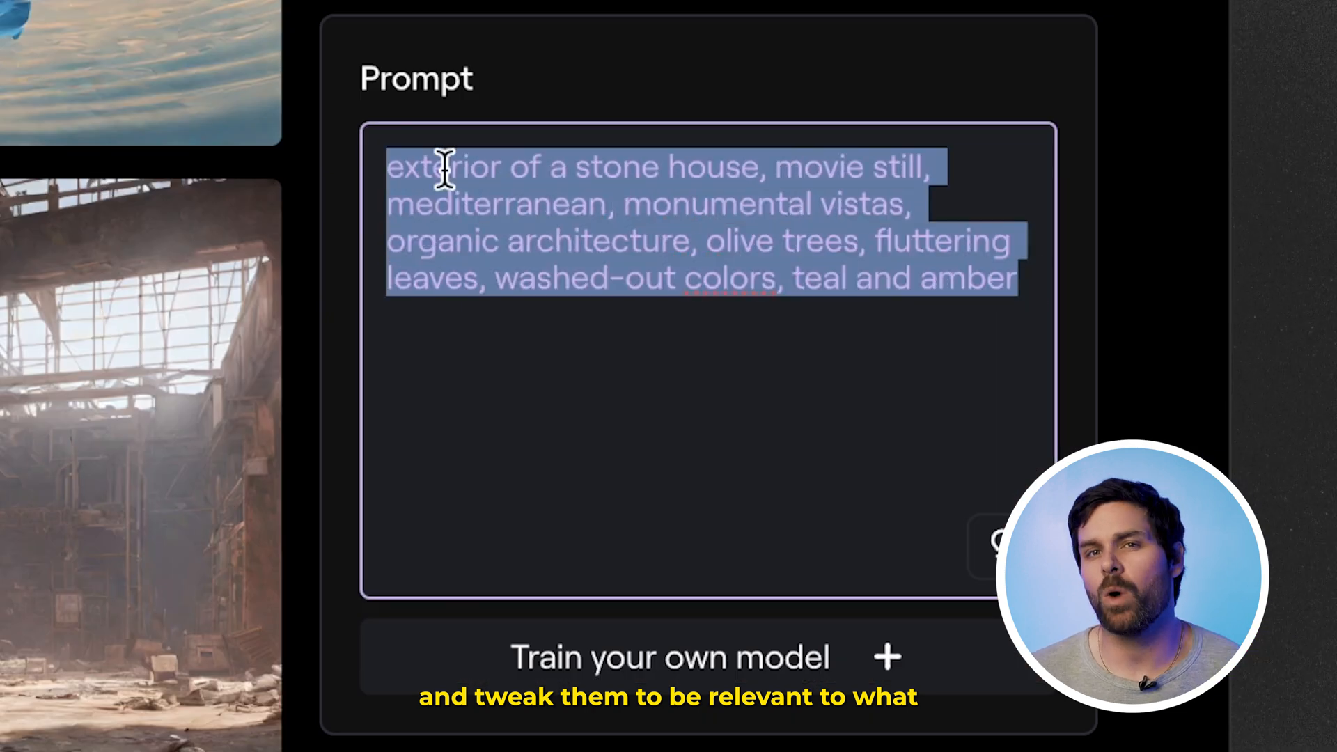
right_click(443, 168)
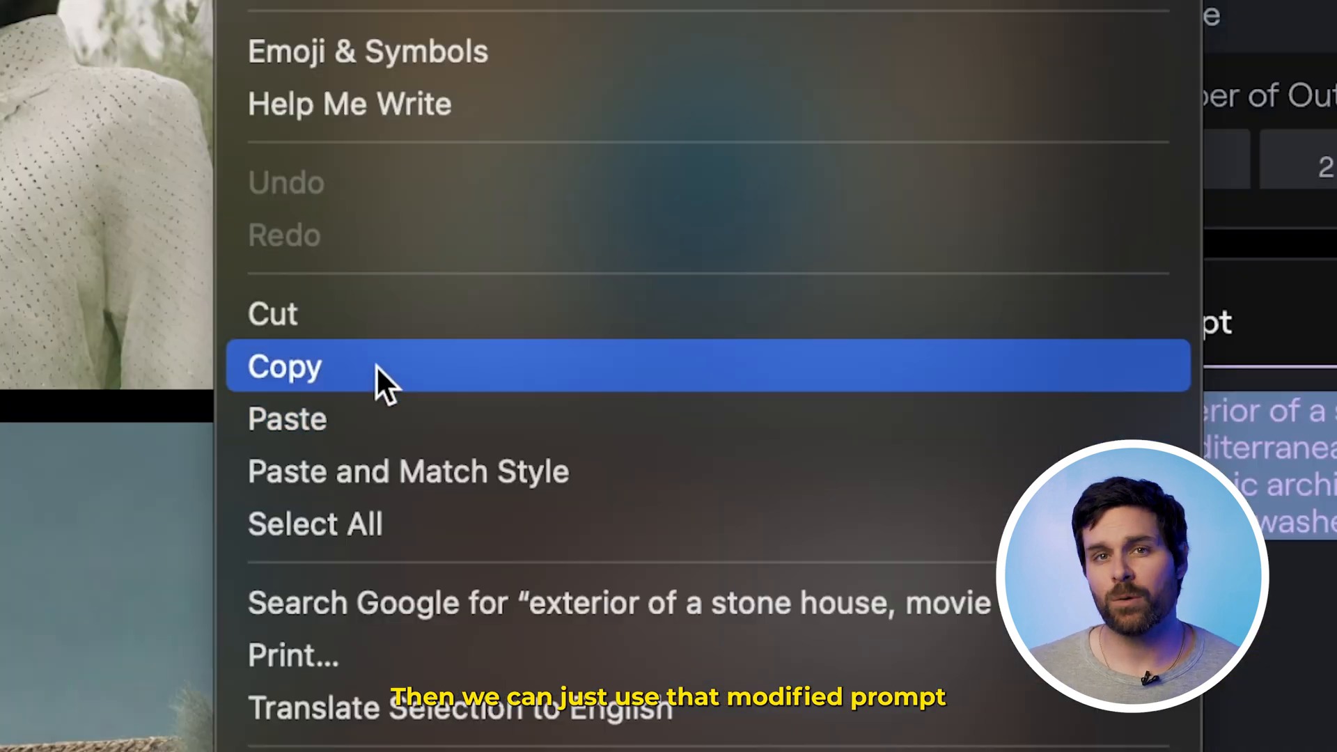
click(311, 366)
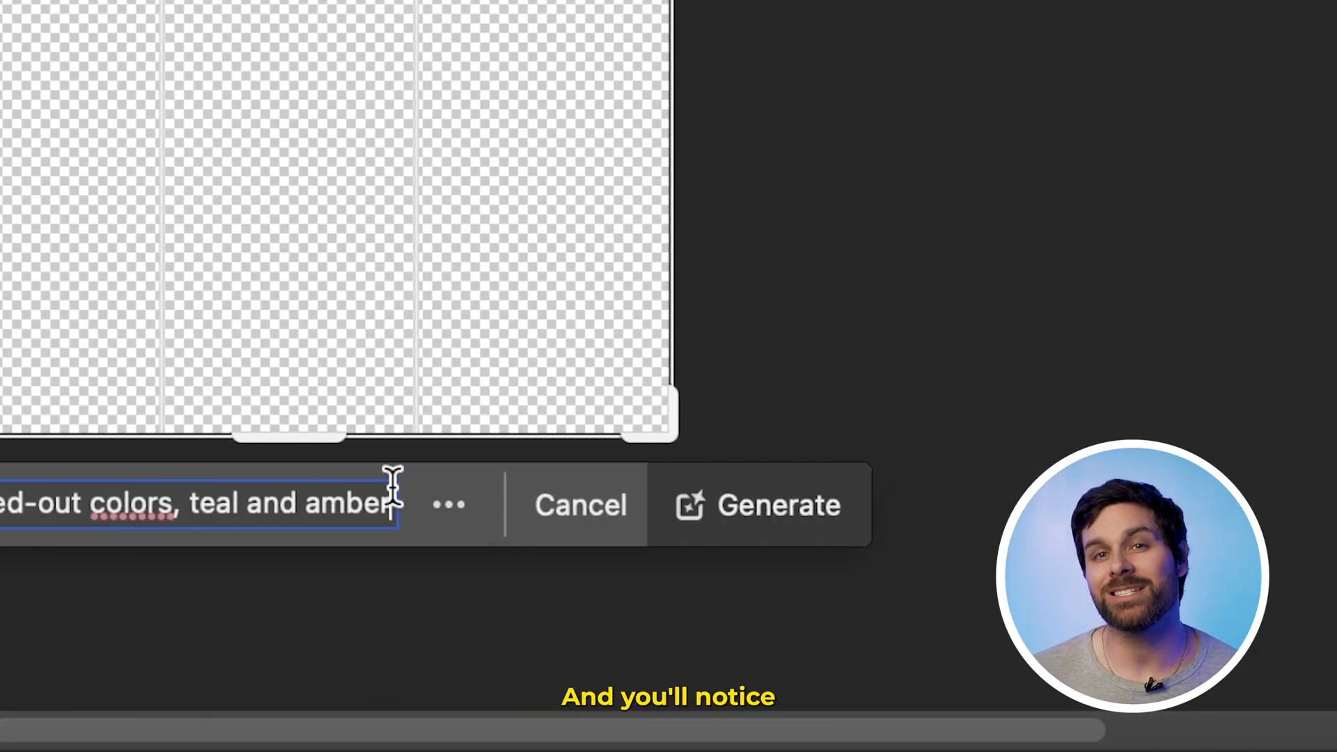
Generative-fill the empty areas with the stone-house street prompt, then lasso a section to regenerate.
click(758, 505)
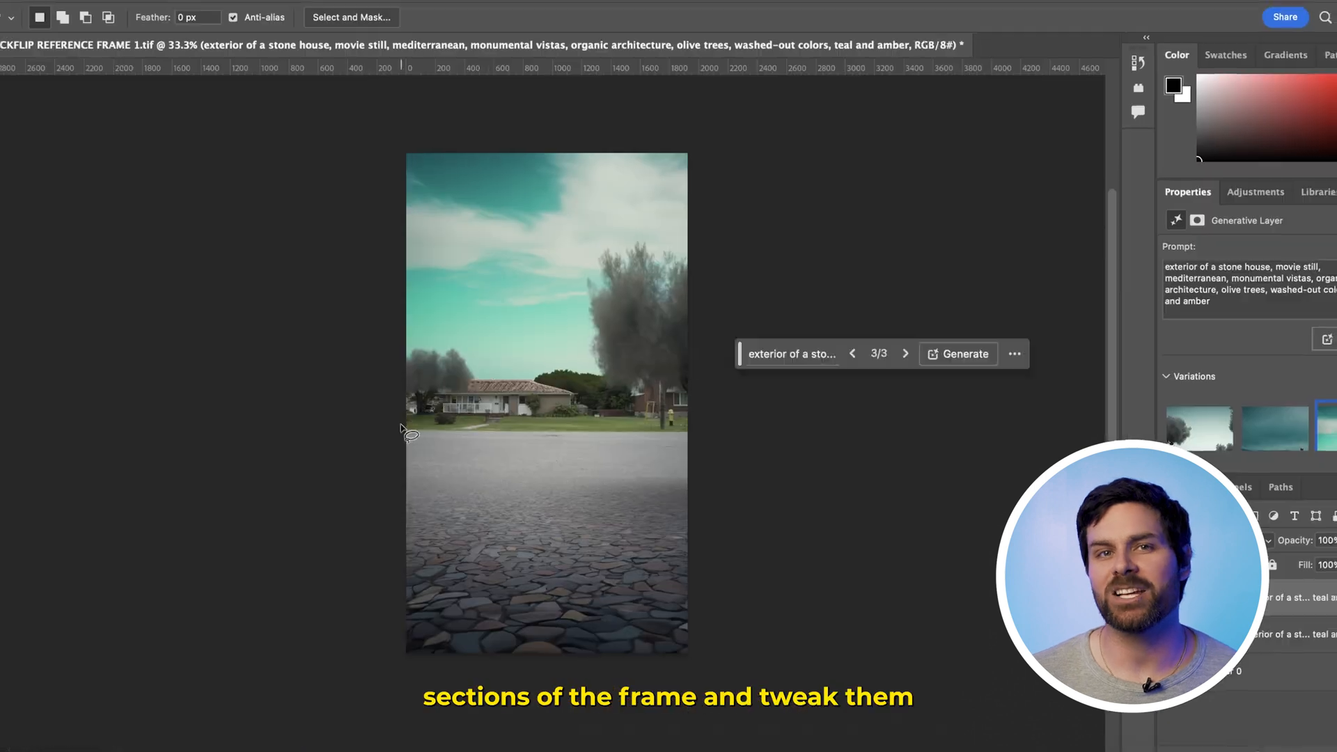
click(958, 353)
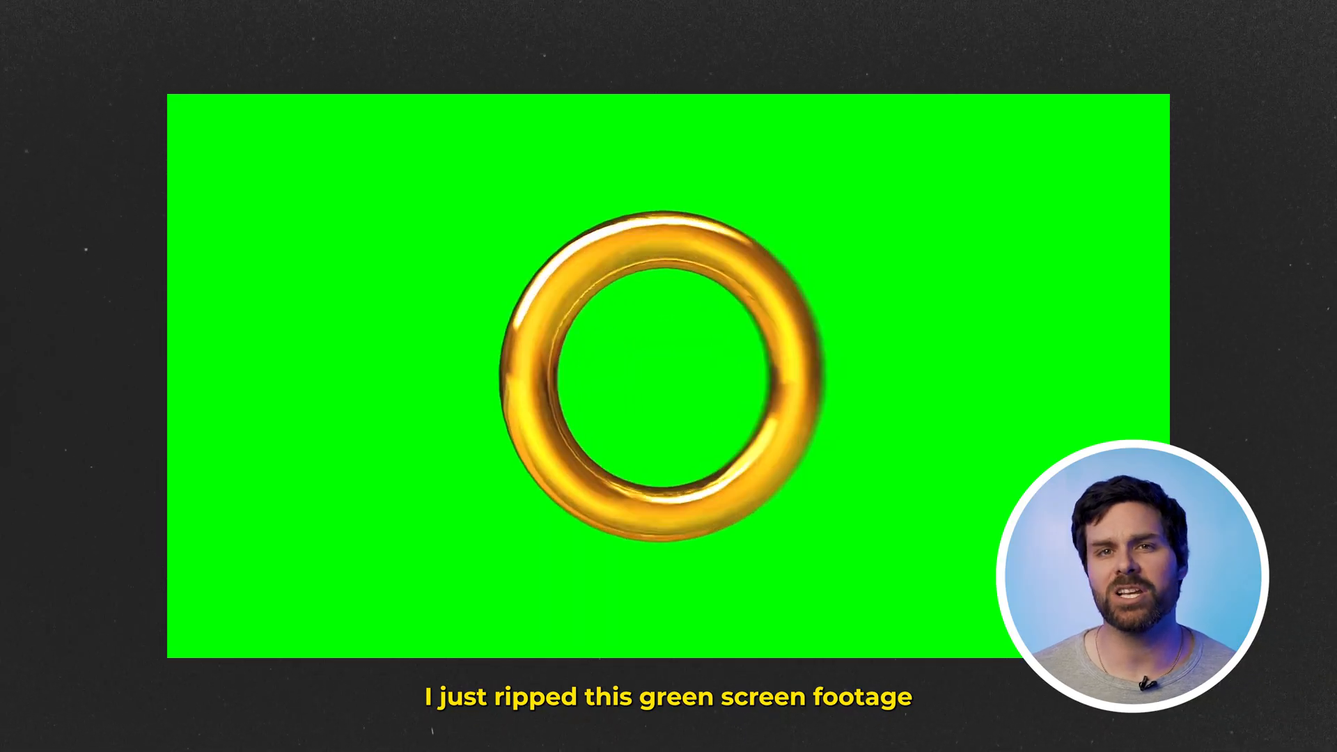
Search for the gold ring green-screen footage to import it.
text(gold ri)
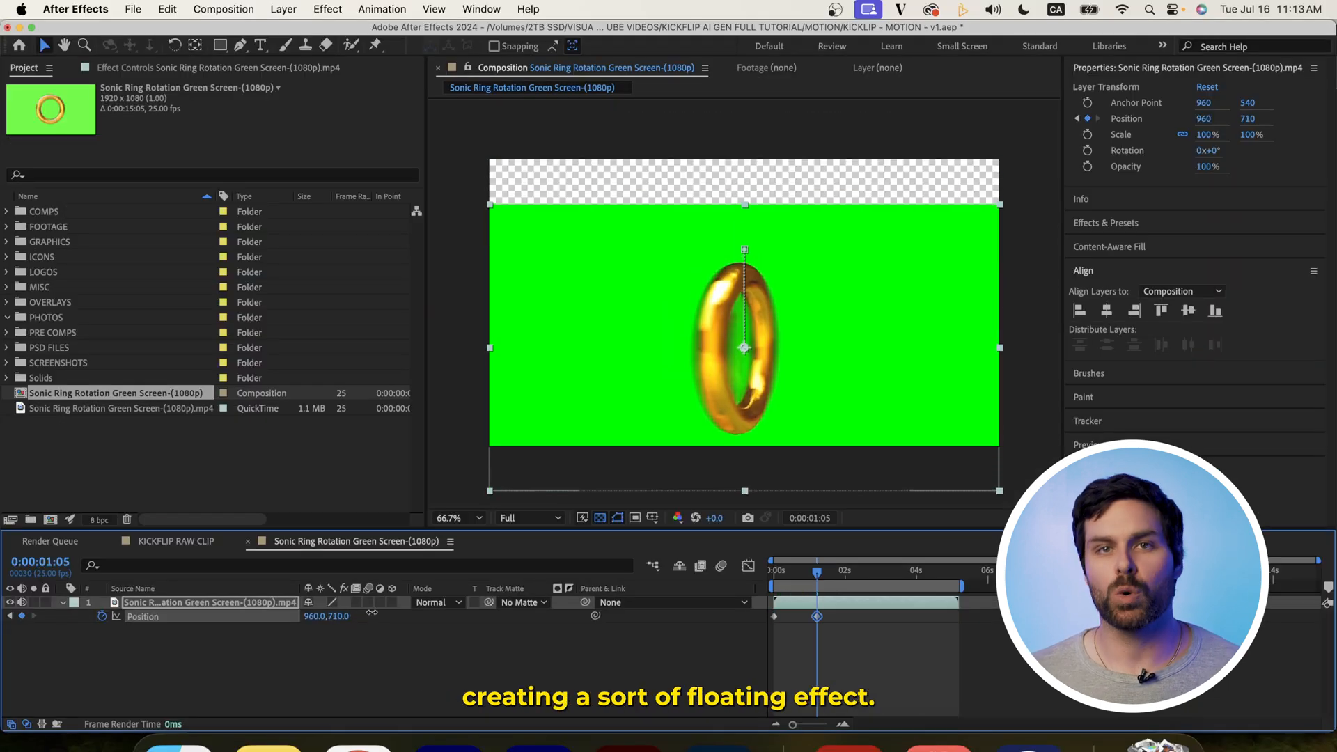
Keyframe the gold ring's position for a bobbing hover and render the comp.
click(102, 616)
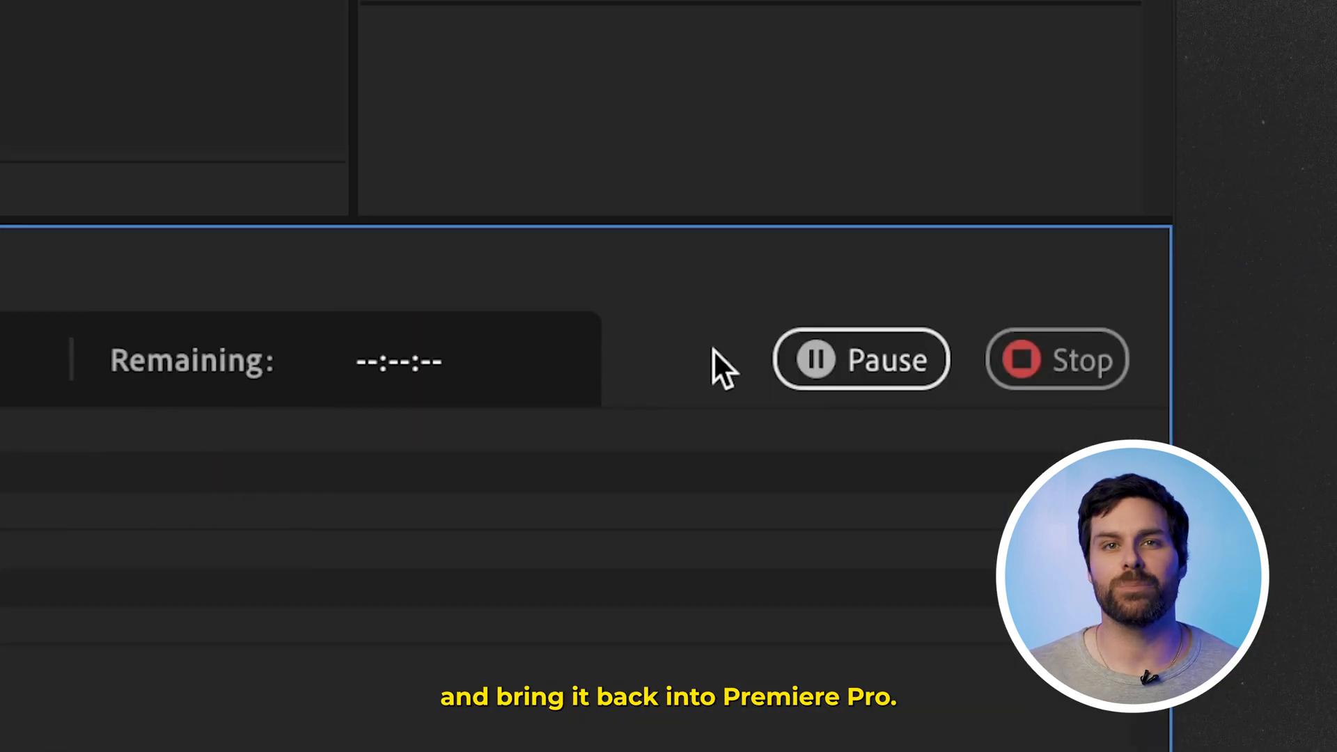
click(1056, 360)
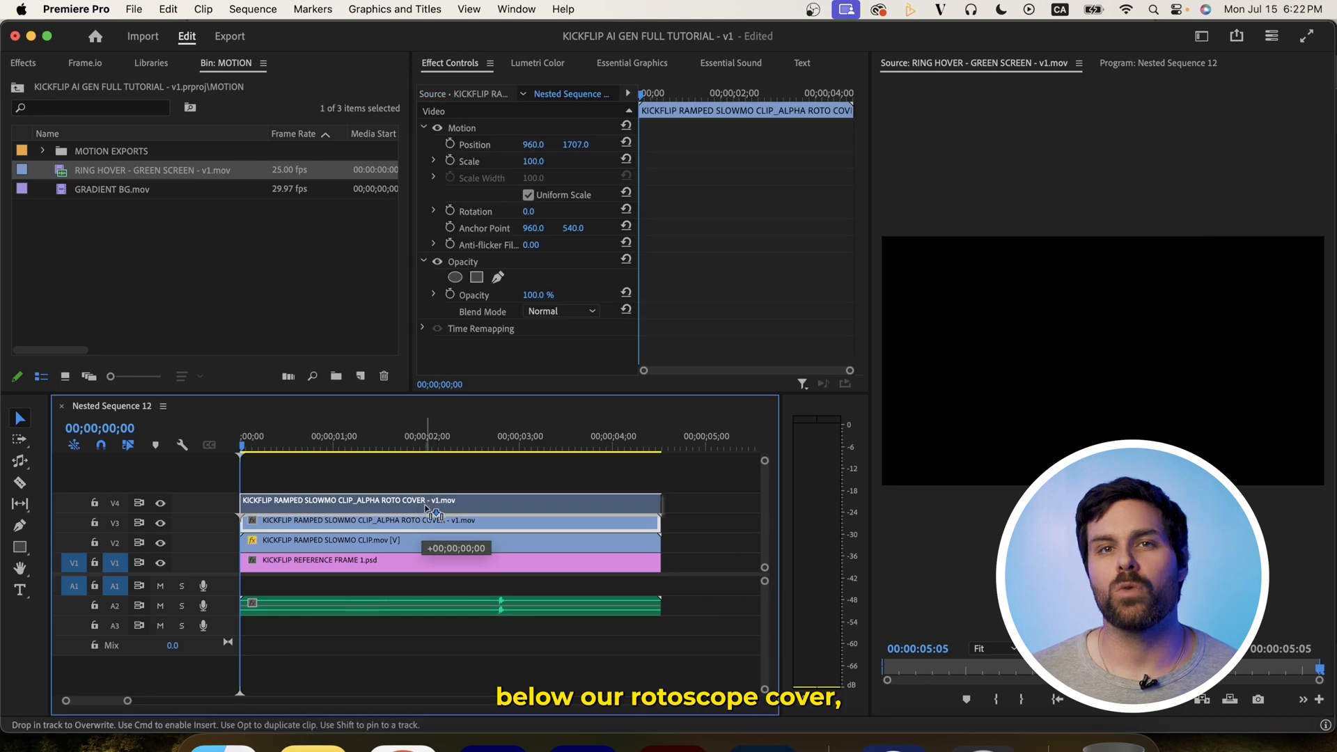